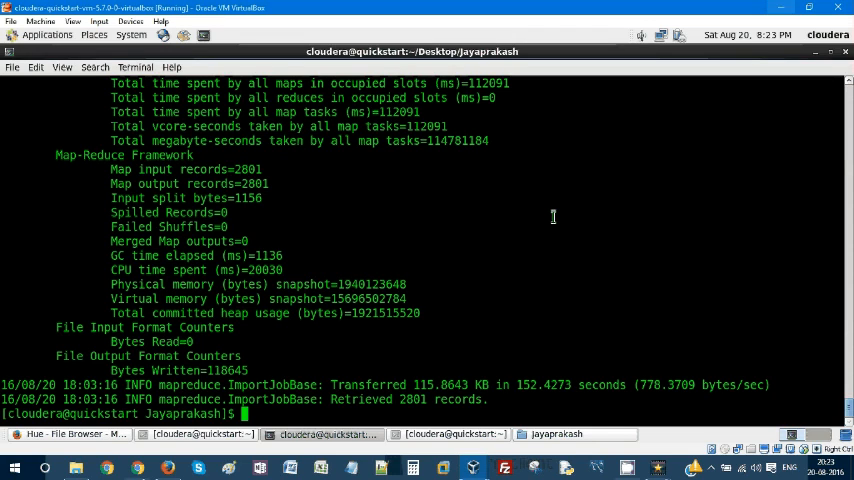
{"action": "mouse_move", "coordinate": [551, 250]}
{"action": "type", "text": "sqoop import --connect \"jdbc:mysql://quickstart.cloudera:3306/retail_db\" --username retail_dba -P --table orders --target-dir=/user/cloudera/handson/orderseg1"}
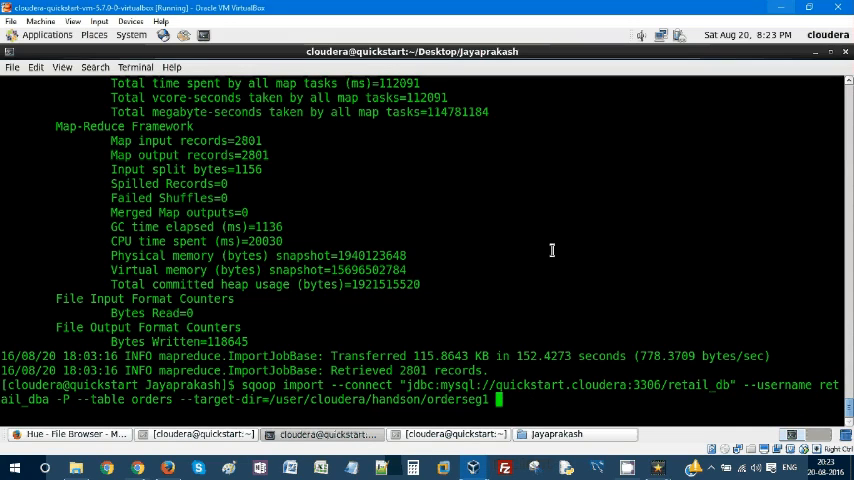
Retarget the import to /user/cloudera/handson/orderscontroloutput and add -m 10 for ten mappers
{"action": "key", "text": "BackSpace"}
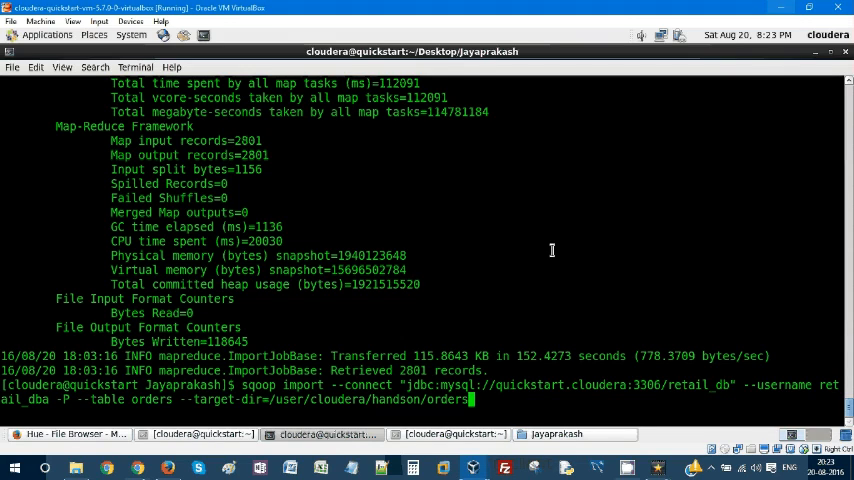
{"action": "key", "text": "BackSpace"}
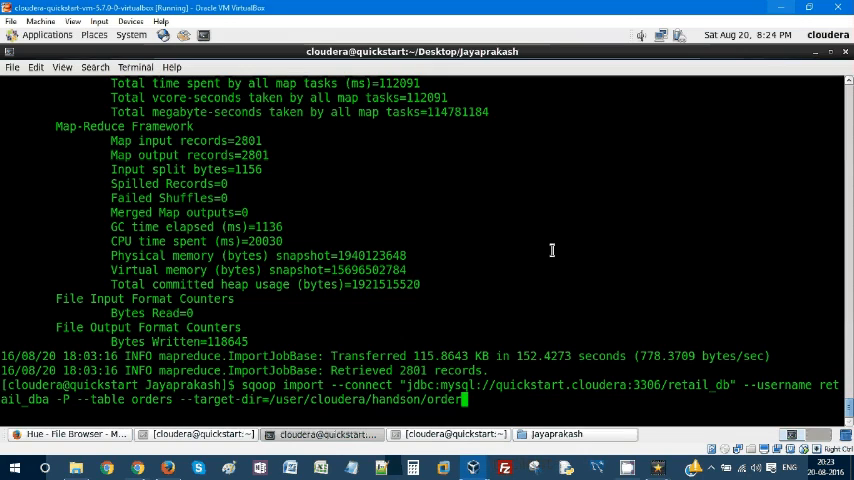
{"action": "type", "text": "s"}
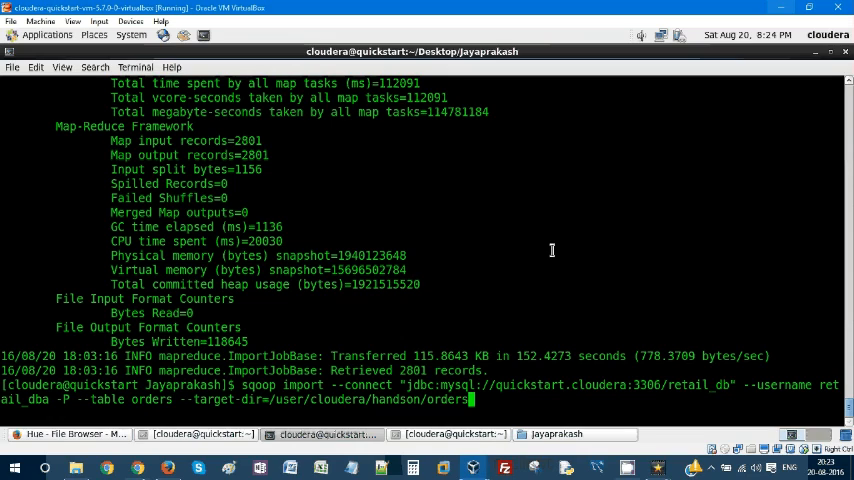
{"action": "type", "text": "control"}
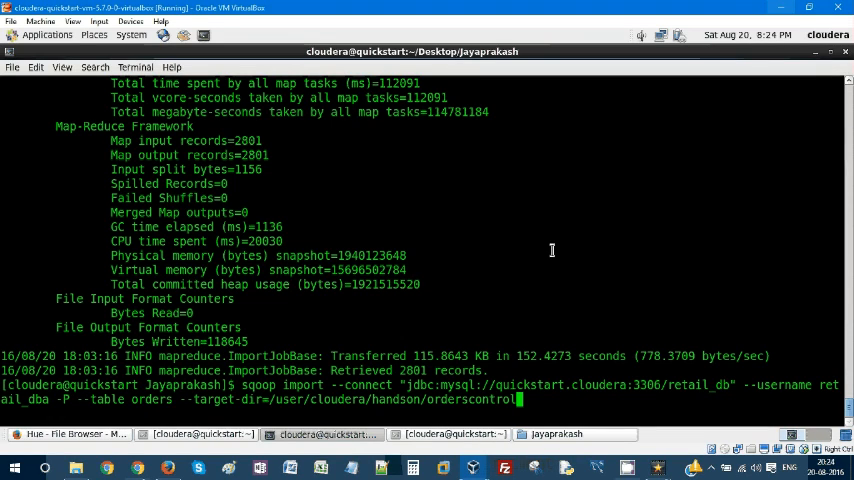
{"action": "type", "text": "output -"}
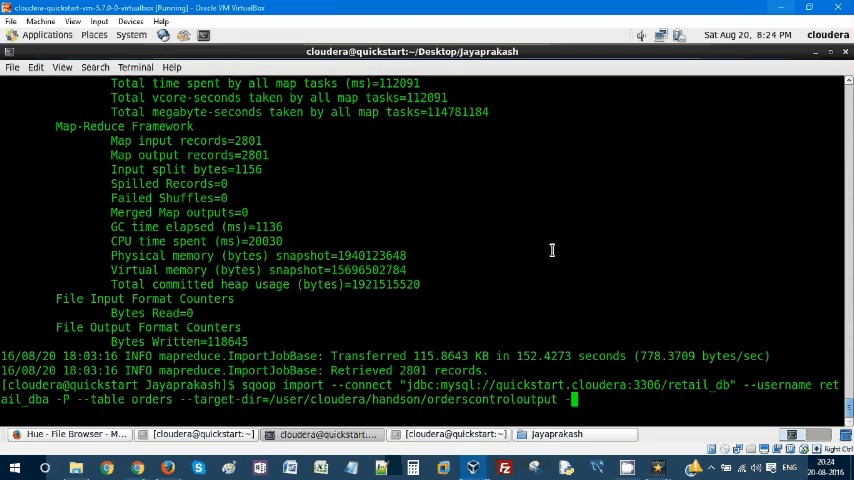
{"action": "type", "text": "m 10"}
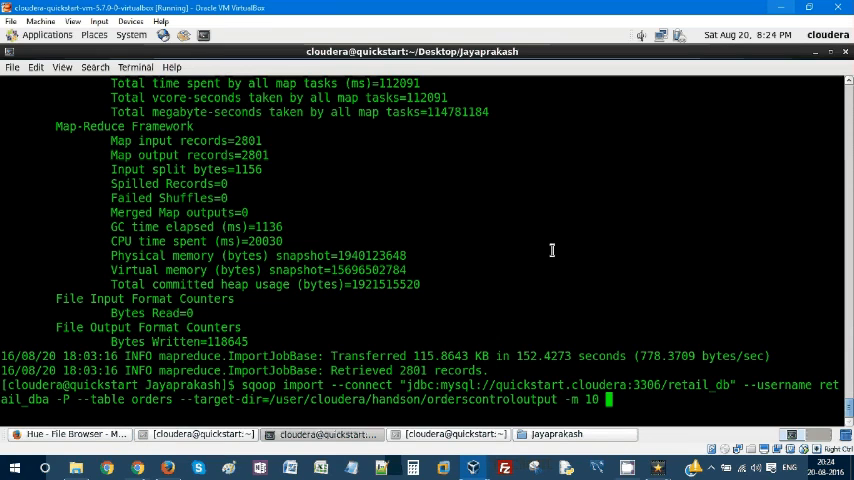
Append --boundary-query "select 1001, 3000 from orders" to the orders import command
{"action": "type", "text": "-boun"}
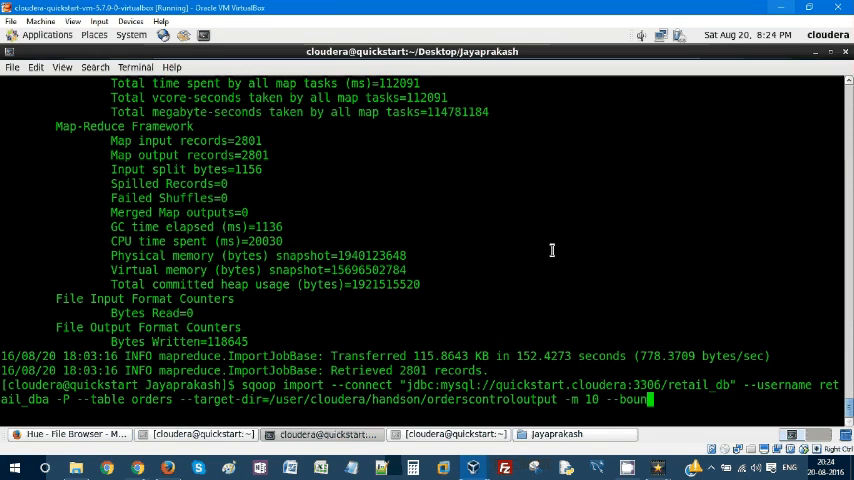
{"action": "type", "text": "ary"}
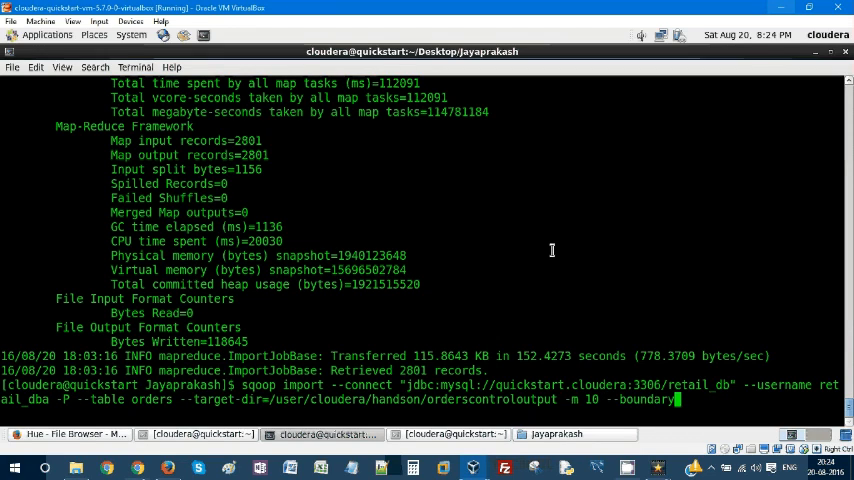
{"action": "type", "text": "q"}
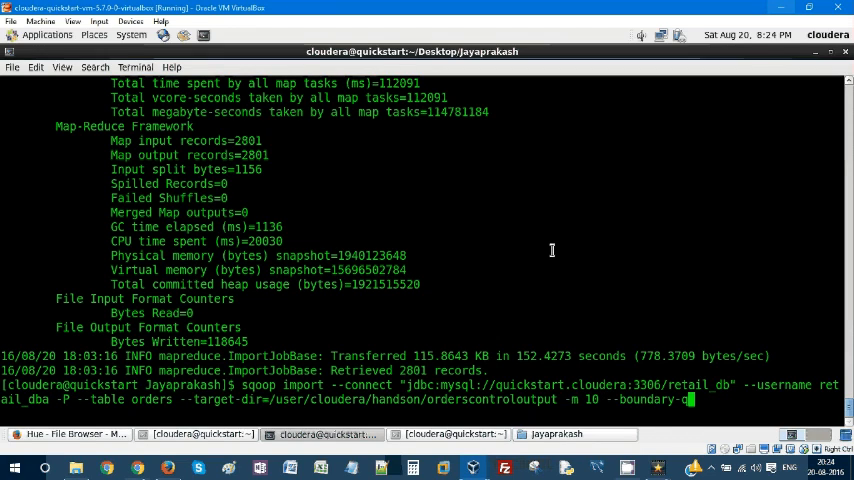
{"action": "type", "text": "u"}
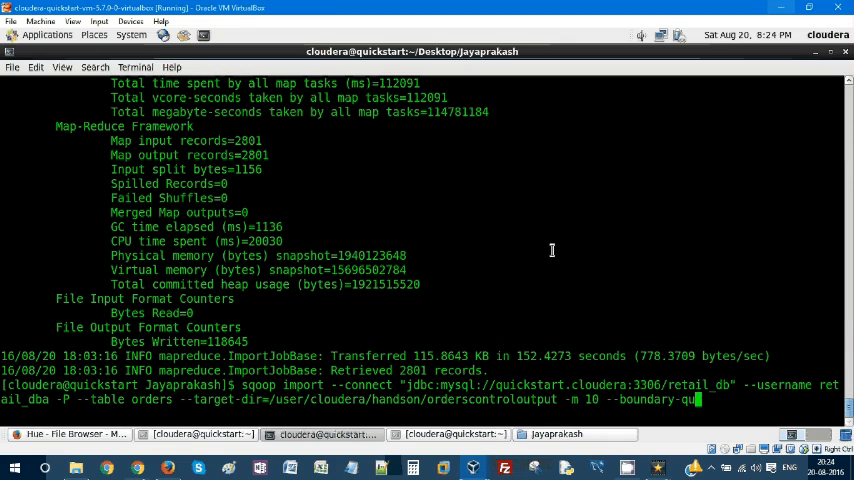
{"action": "type", "text": "ry"}
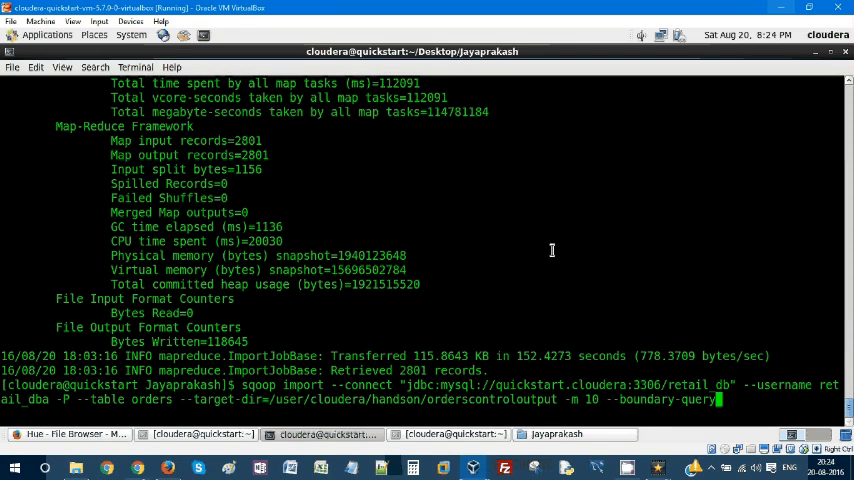
{"action": "type", "text": "\""}
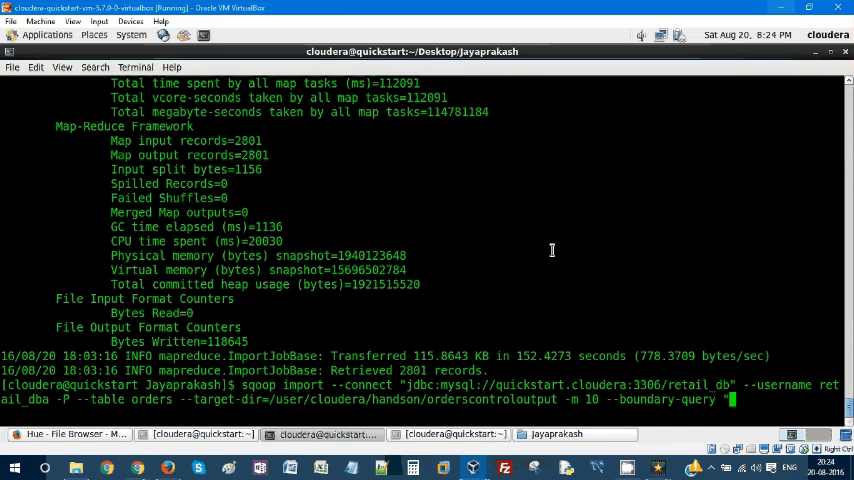
{"action": "type", "text": "select"}
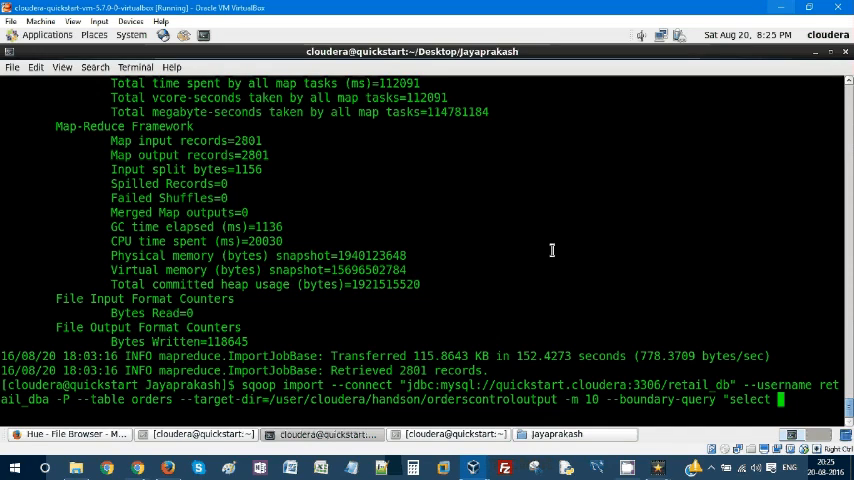
{"action": "type", "text": "1000"}
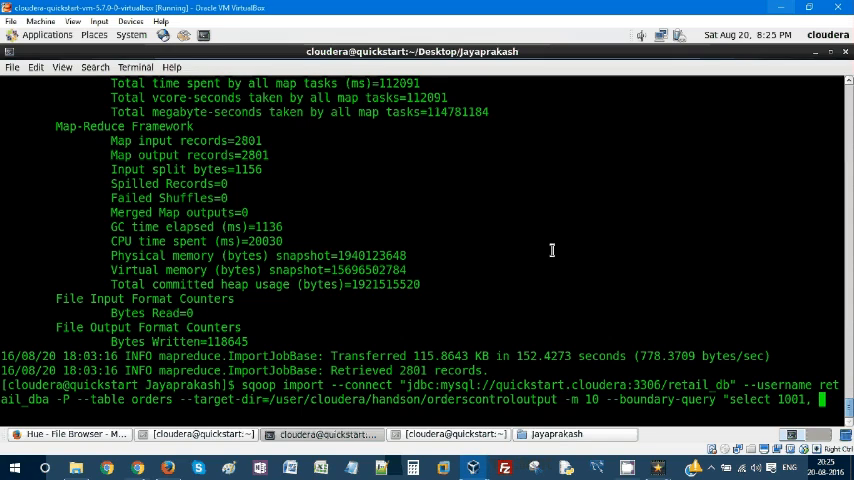
{"action": "type", "text": "3000 from"}
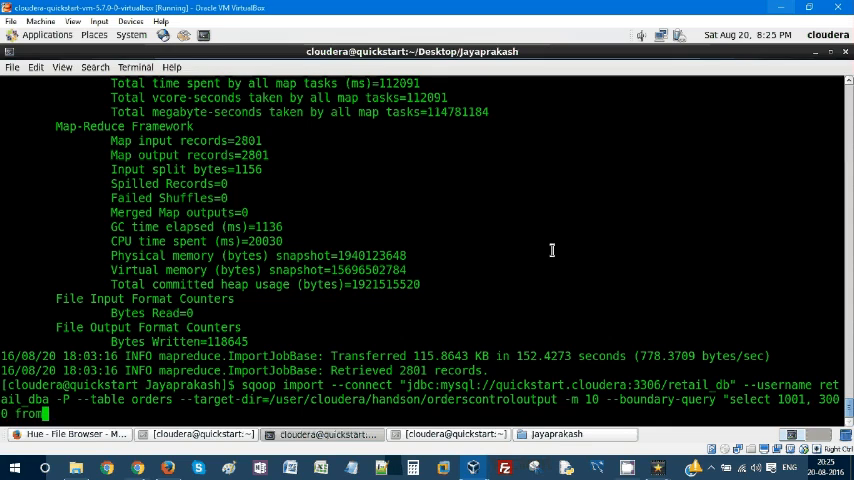
{"action": "type", "text": "orders"}
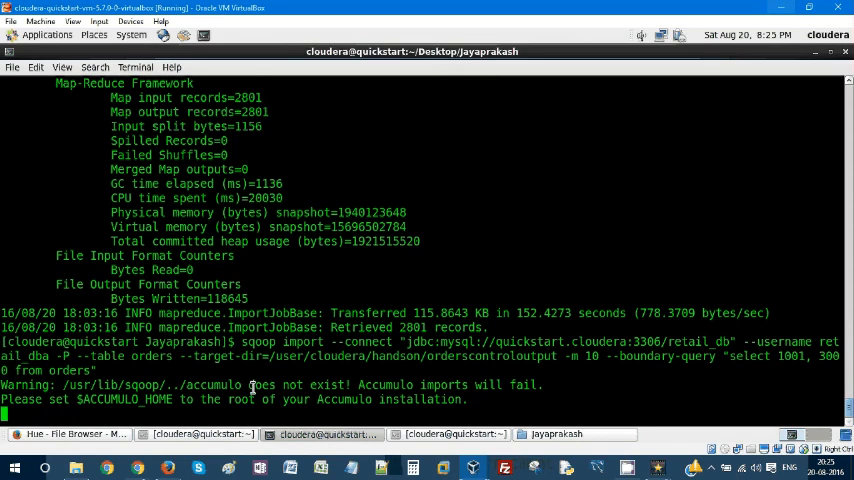
Submit the database password and follow the log as 10 splits reach map 10%
{"action": "key", "text": "Return"}
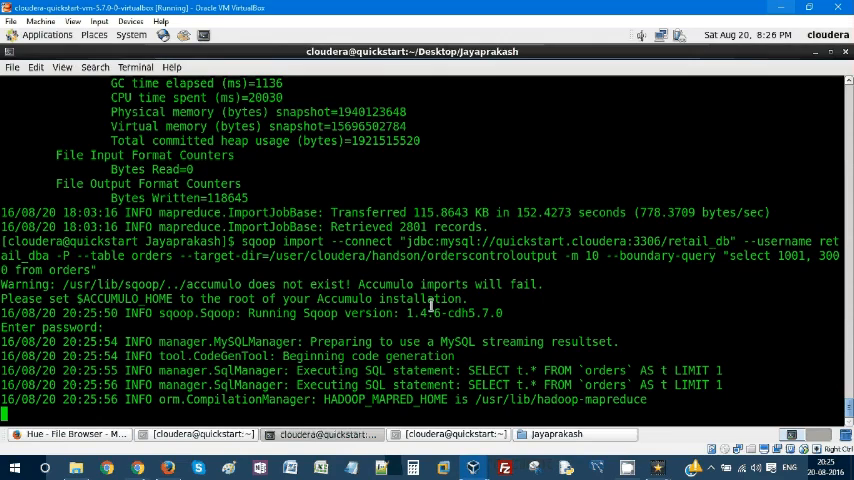
{"action": "scroll", "scroll_direction": "down", "scroll_amount": 3}
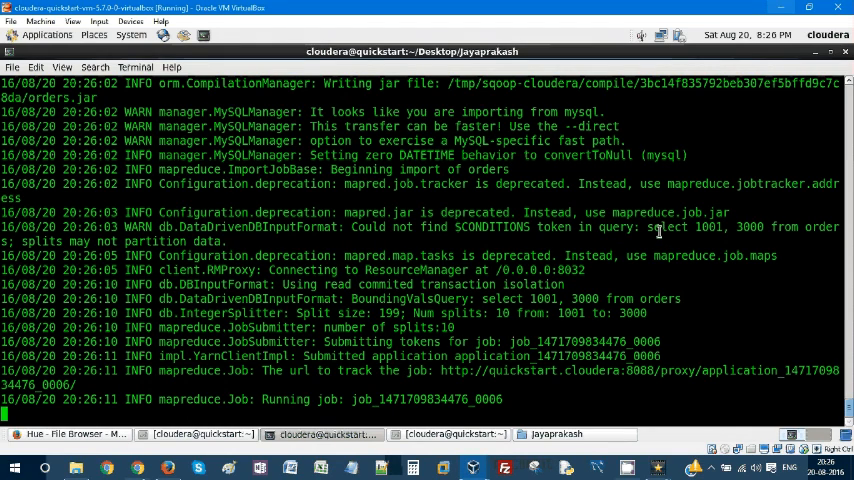
{"action": "mouse_move", "coordinate": [455, 227]}
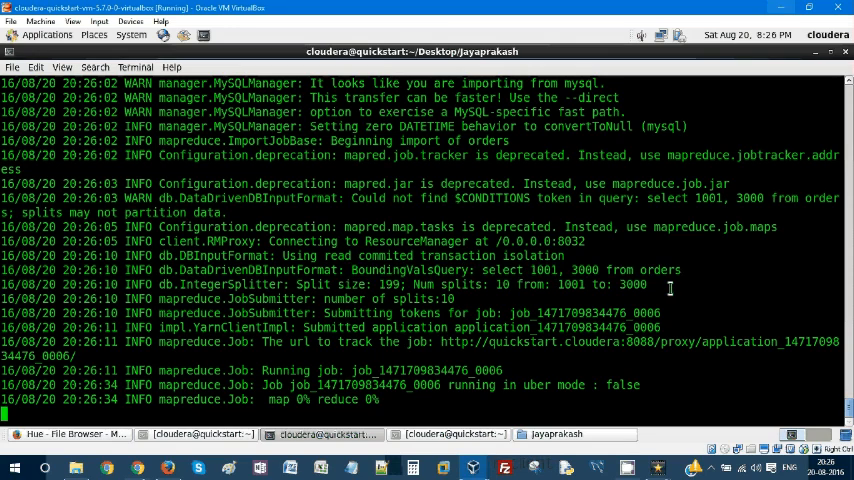
{"action": "mouse_move", "coordinate": [535, 278]}
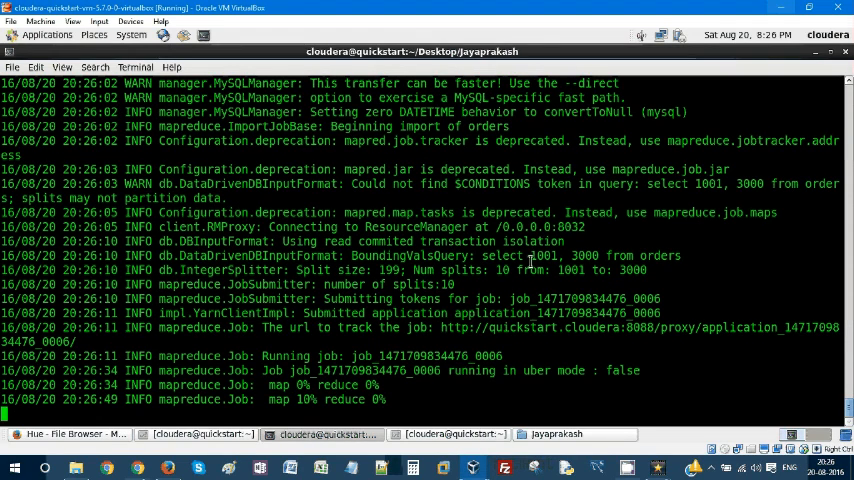
Highlight the 1001–3000 split range values while the import completes with 2000 records
{"action": "double_click", "coordinate": [542, 256]}
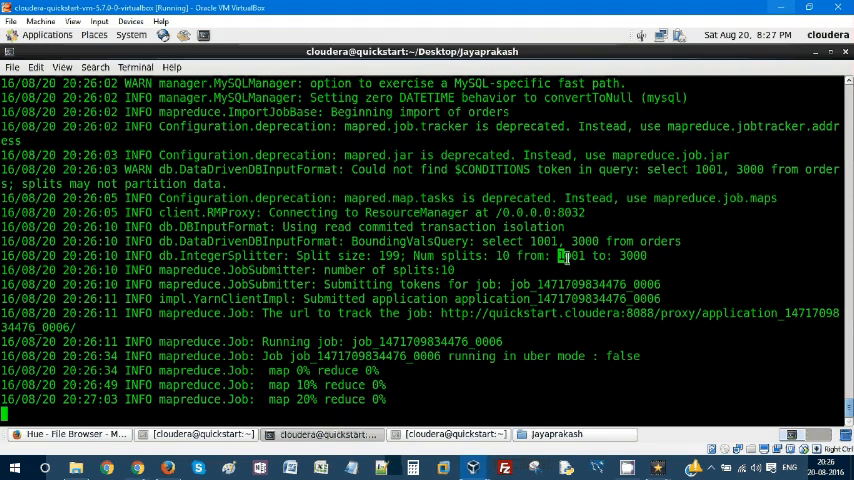
{"action": "double_click", "coordinate": [632, 256]}
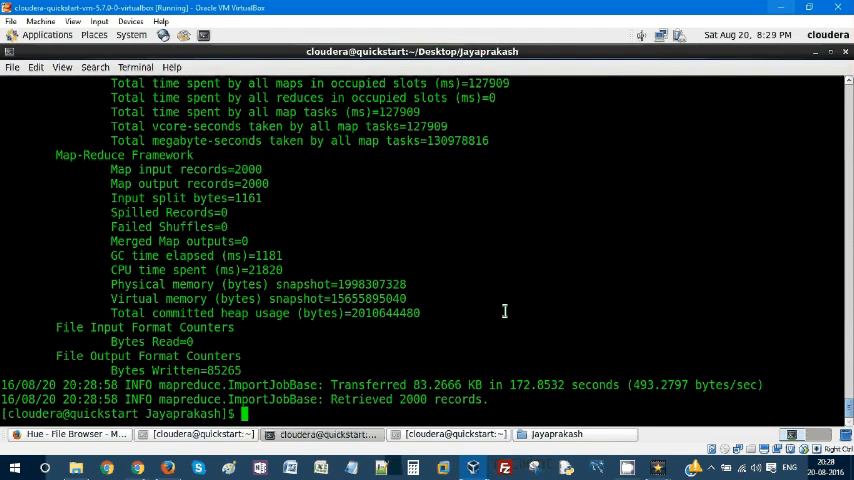
Bring up Hue File Browser, scroll the orderscontroloutput listing, and open part-m-00000
{"action": "left_click", "coordinate": [68, 433]}
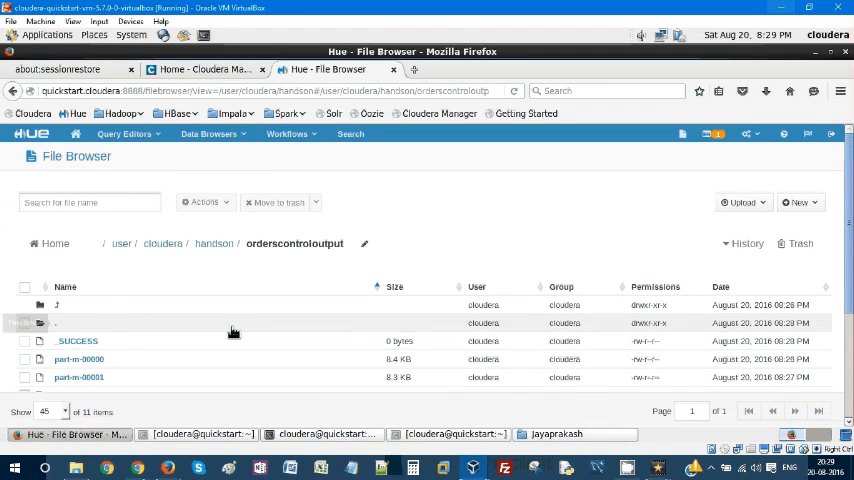
{"action": "scroll", "scroll_direction": "down", "scroll_amount": 3}
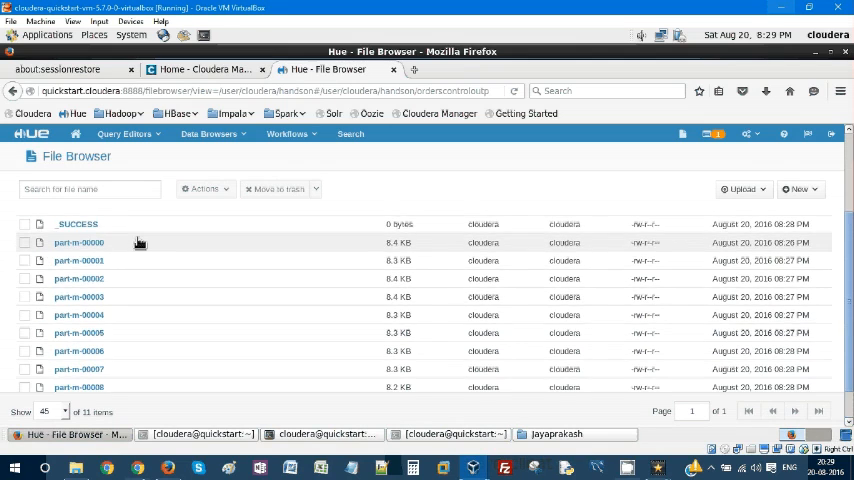
{"action": "scroll", "scroll_direction": "down", "scroll_amount": 3}
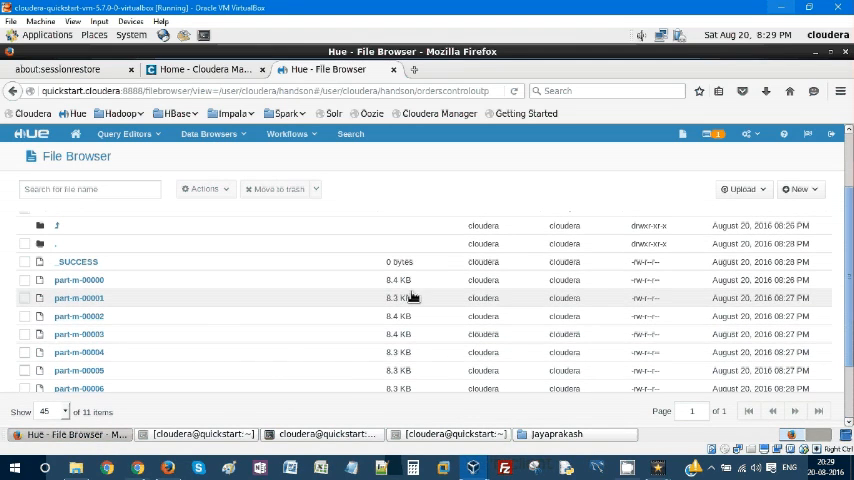
{"action": "scroll", "scroll_direction": "down", "scroll_amount": 3}
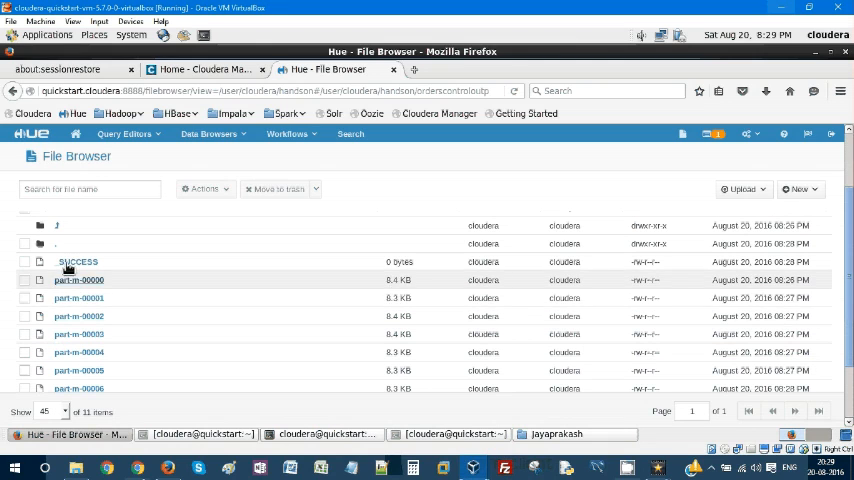
{"action": "left_click", "coordinate": [78, 279]}
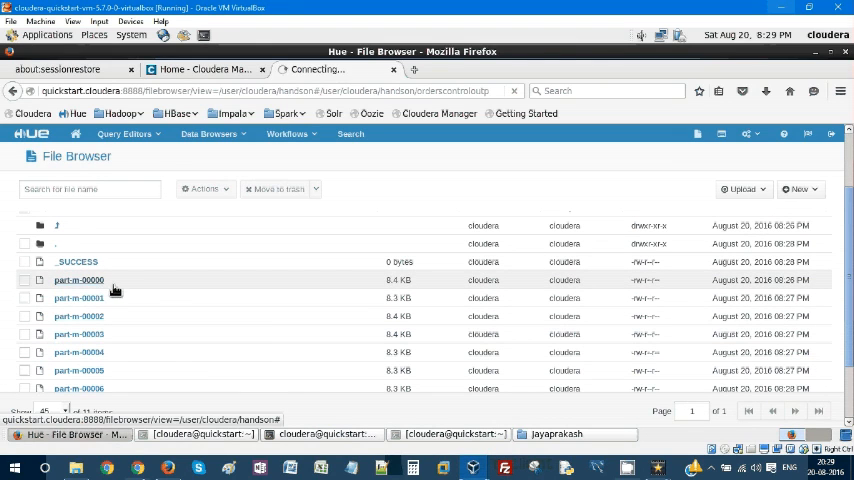
{"action": "left_click", "coordinate": [79, 280]}
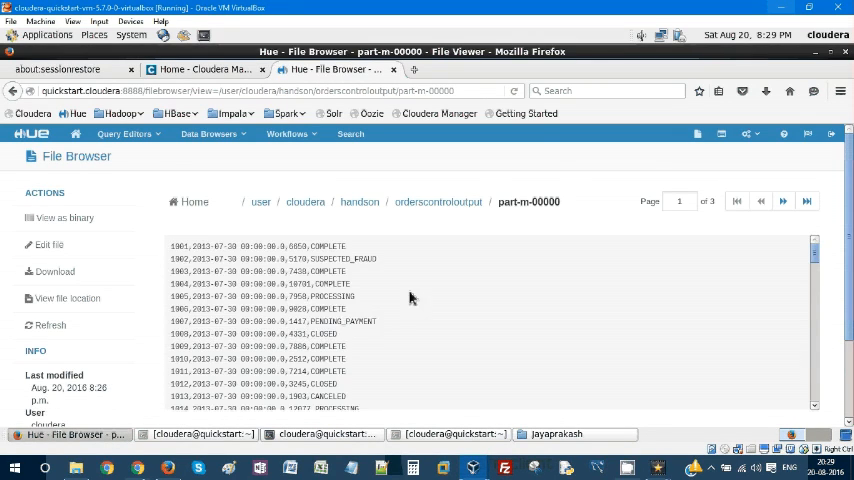
{"action": "scroll", "scroll_direction": "down", "scroll_amount": 3}
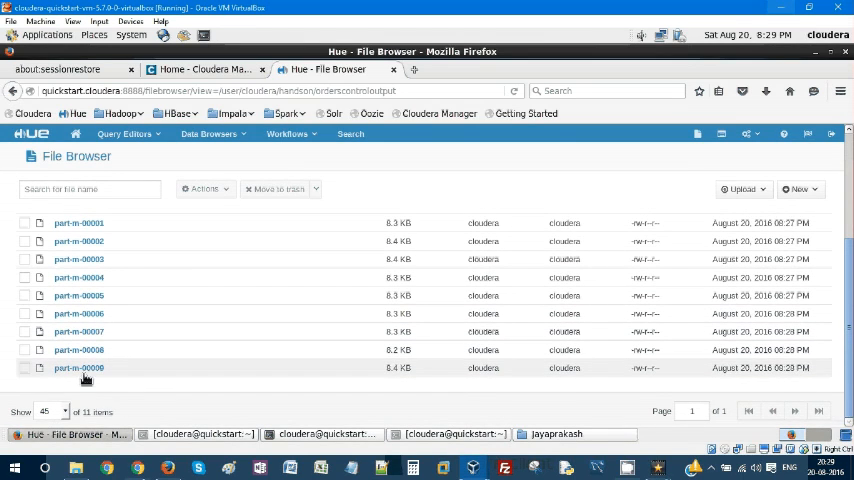
Open part-m-00009 and page through it, confirming records run from 2801 to 3000
{"action": "left_click", "coordinate": [78, 367]}
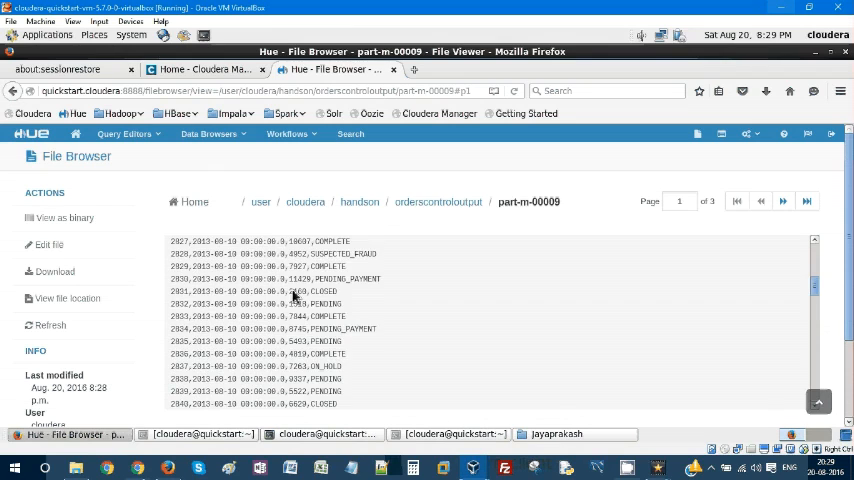
{"action": "scroll", "scroll_direction": "down", "scroll_amount": 3}
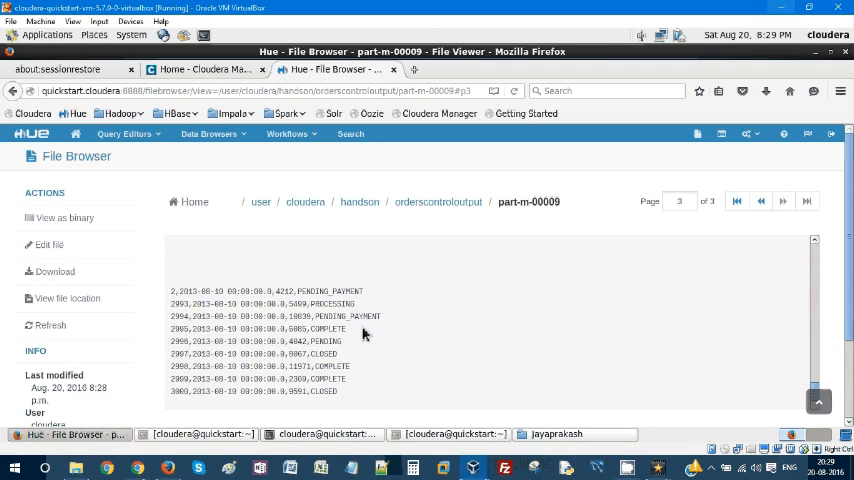
{"action": "left_click", "coordinate": [736, 201]}
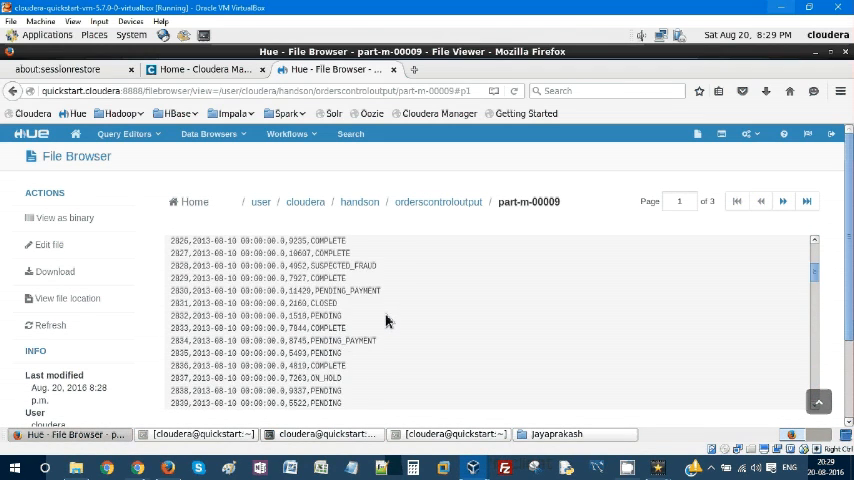
{"action": "scroll", "scroll_direction": "up", "scroll_amount": 3}
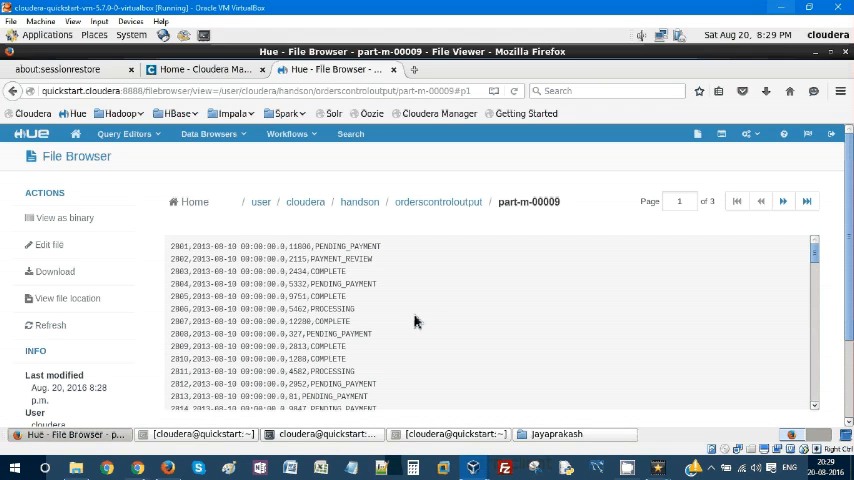
{"action": "scroll", "scroll_direction": "down", "scroll_amount": 3}
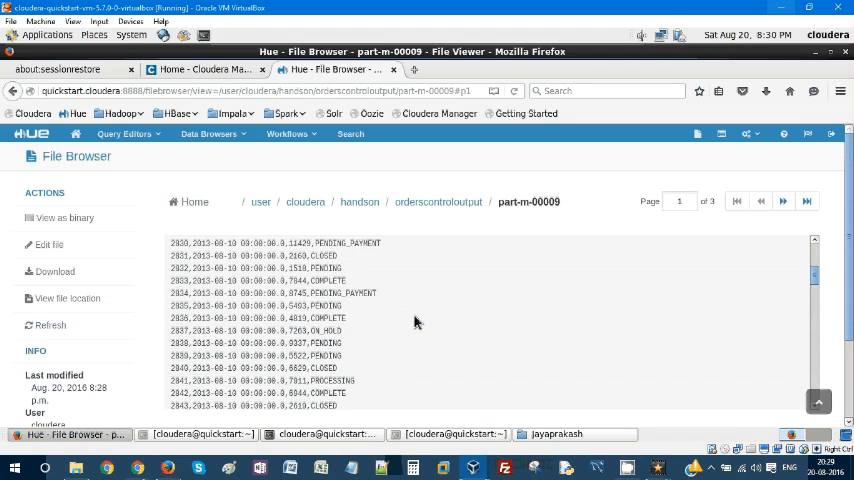
{"action": "scroll", "scroll_direction": "down", "scroll_amount": 3}
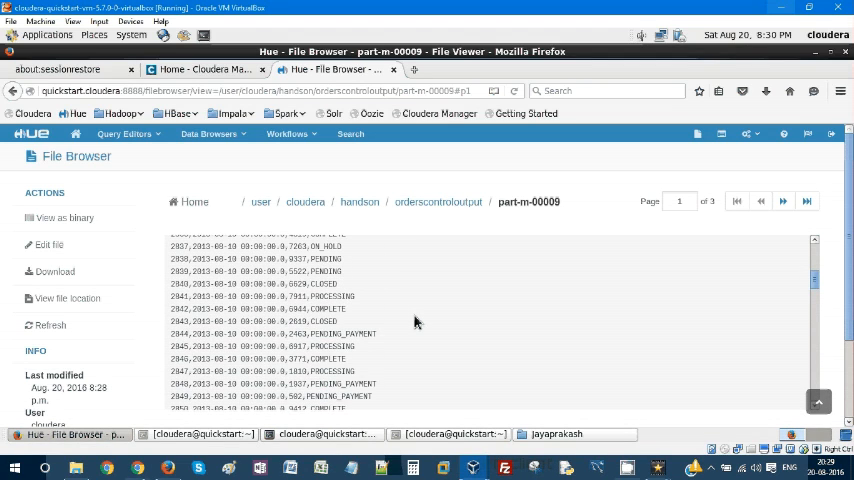